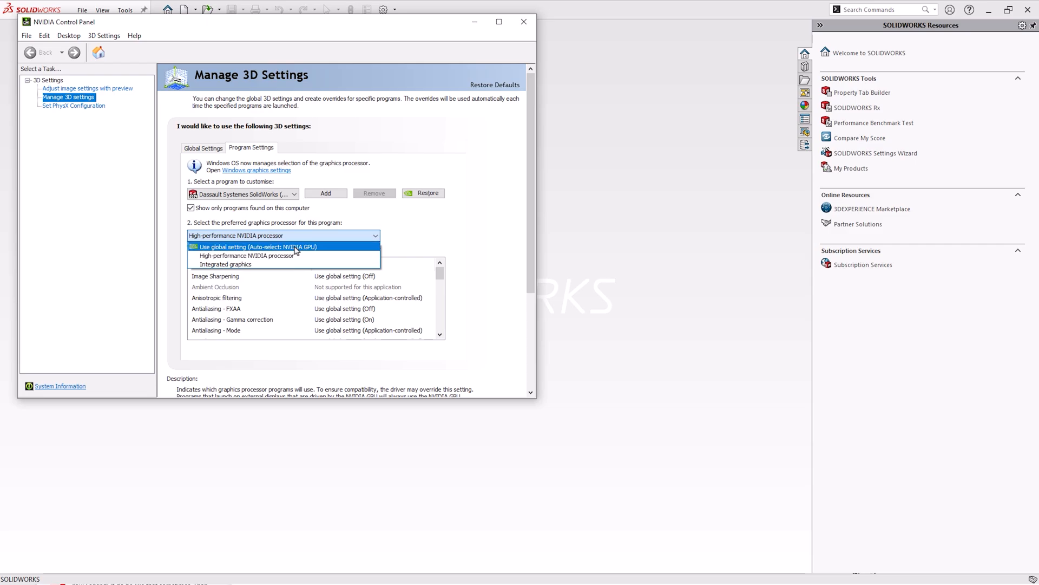
{"action": "mouse_move", "coordinate": [285, 255]}
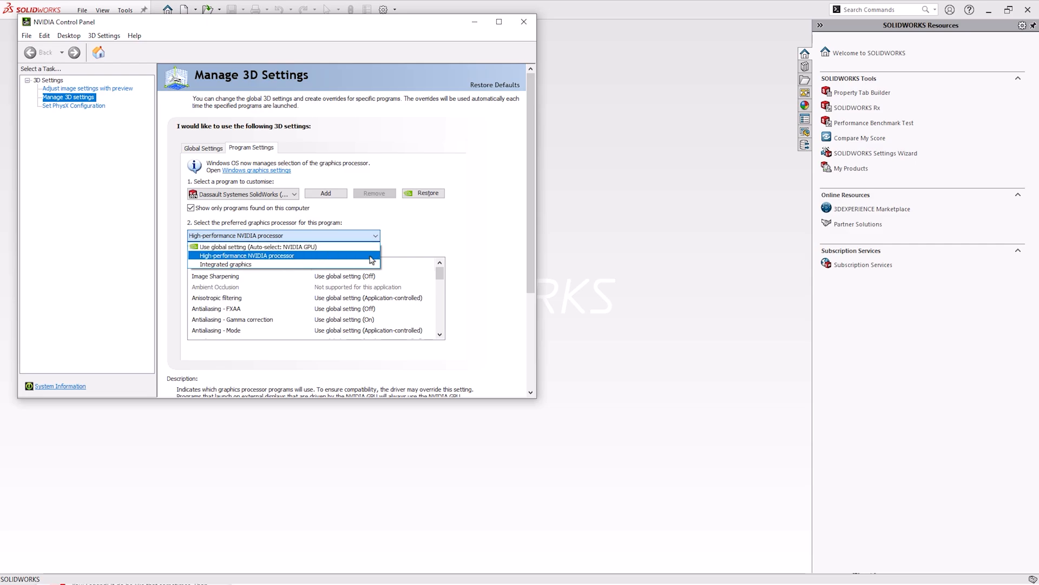
Set SOLIDWORKS to use the high-performance NVIDIA processor and apply the setting.
{"action": "left_click", "coordinate": [247, 255]}
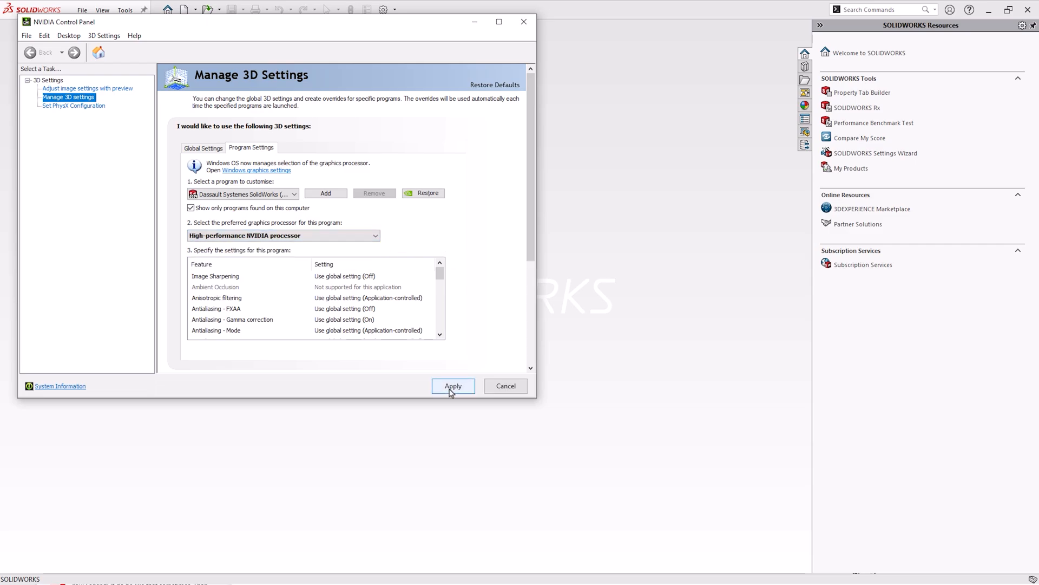
{"action": "left_click", "coordinate": [452, 385]}
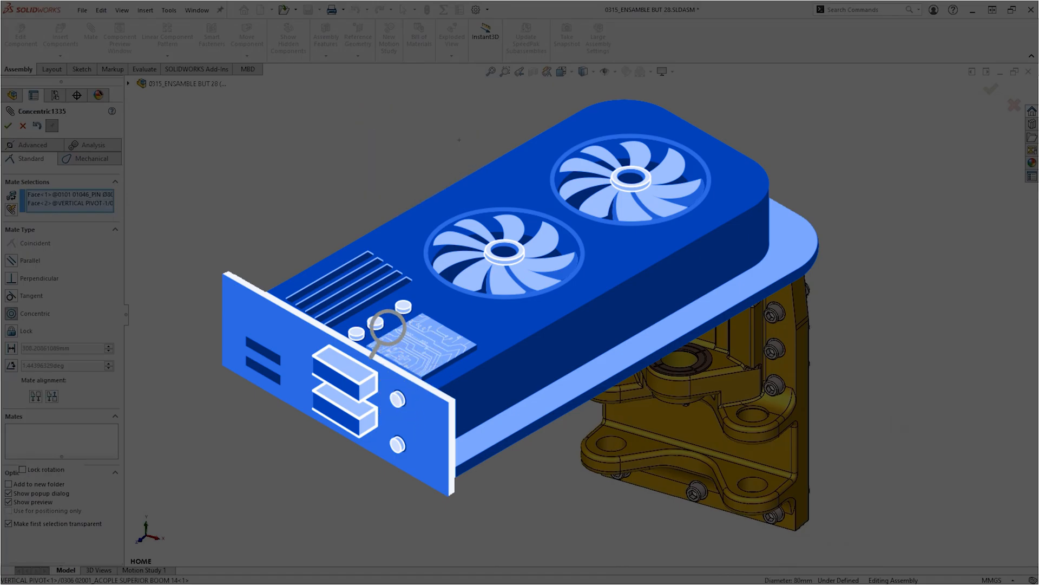
{"action": "left_click", "coordinate": [8, 125]}
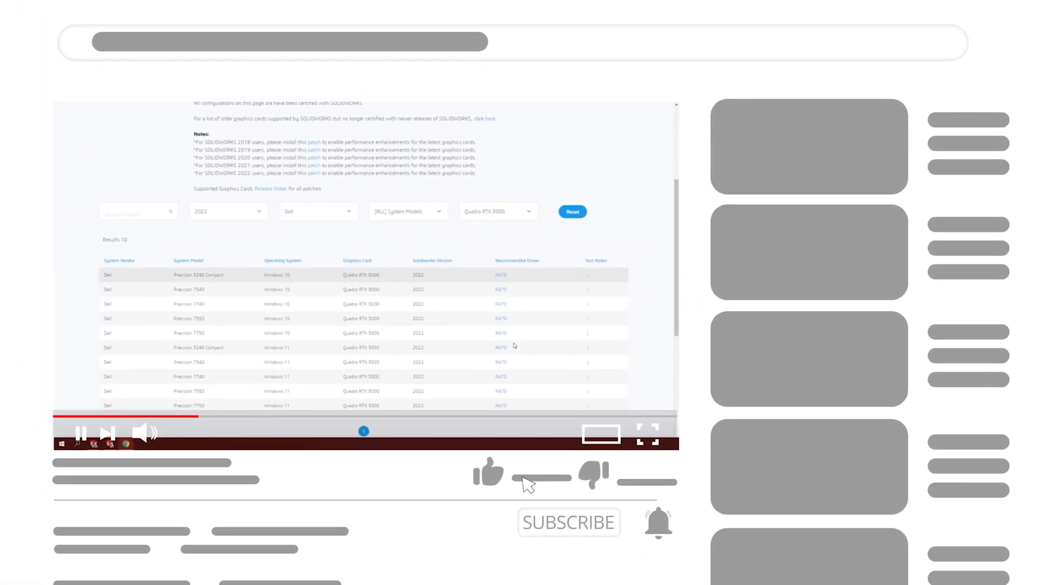
{"action": "left_click", "coordinate": [489, 472]}
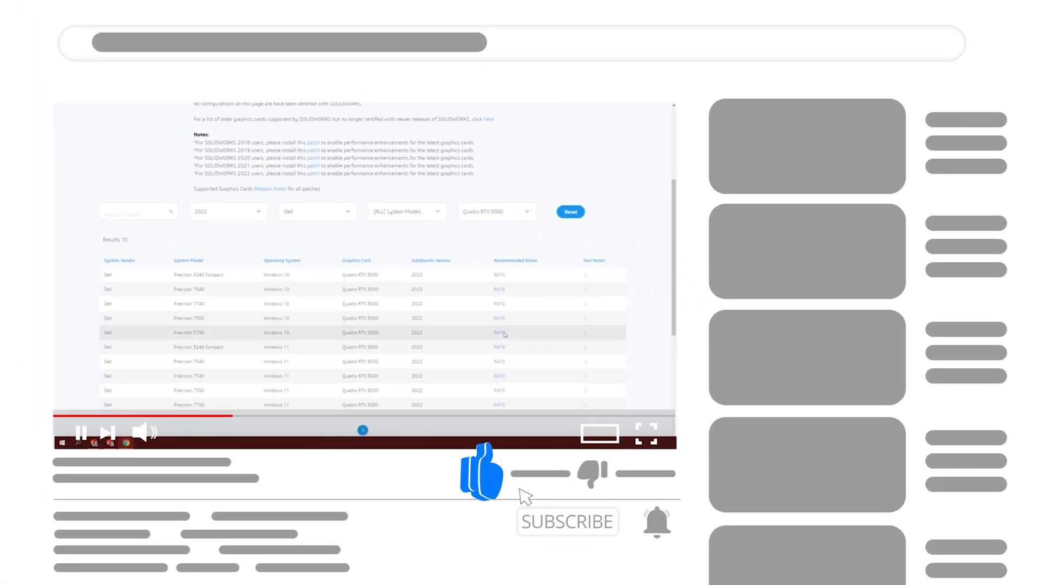
{"action": "left_click", "coordinate": [567, 521]}
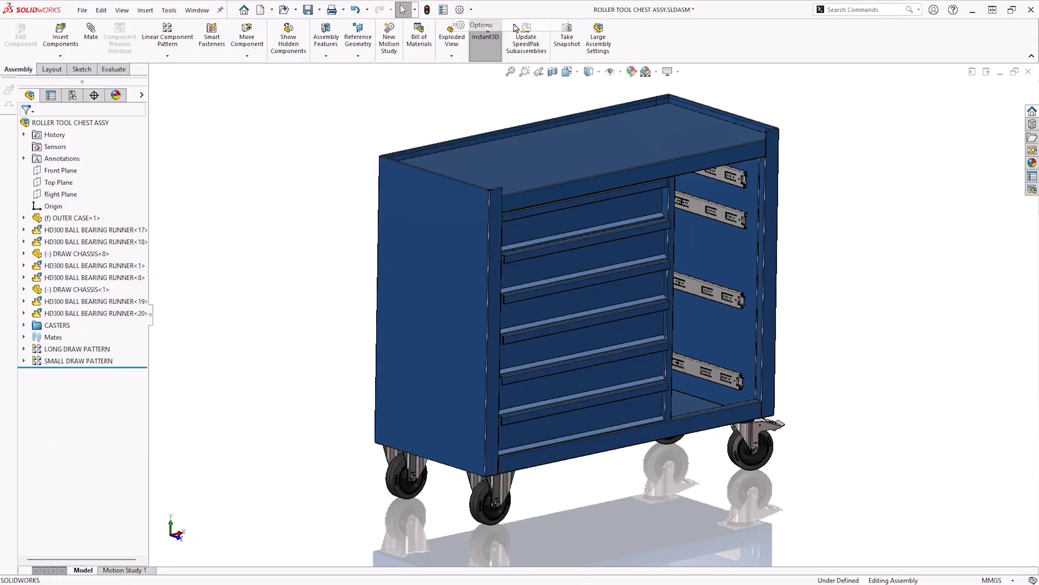
Open System Options on the Performance page with Enhanced graphics performance enabled.
{"action": "left_click", "coordinate": [460, 10]}
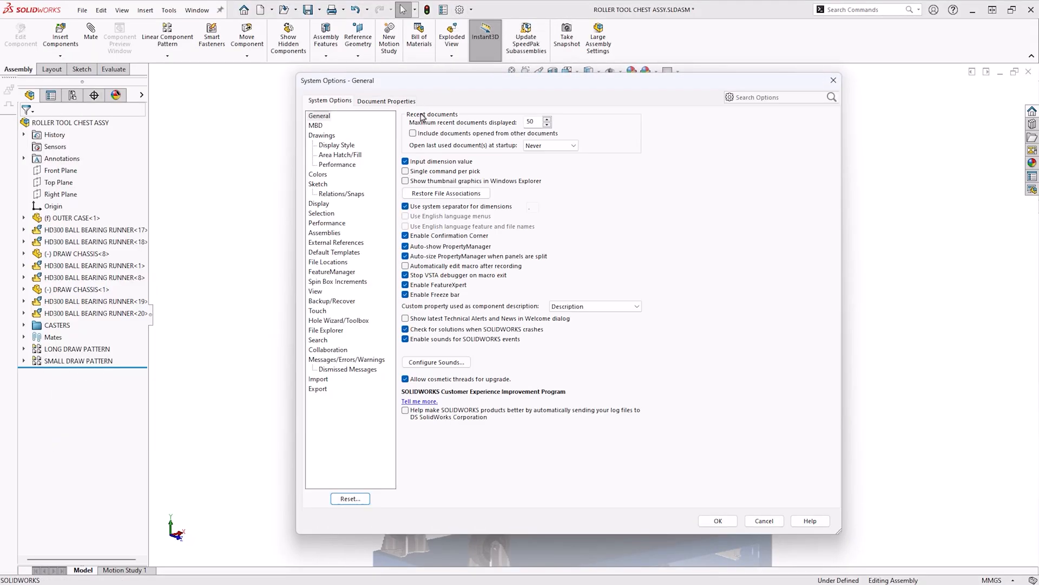
{"action": "mouse_move", "coordinate": [325, 222]}
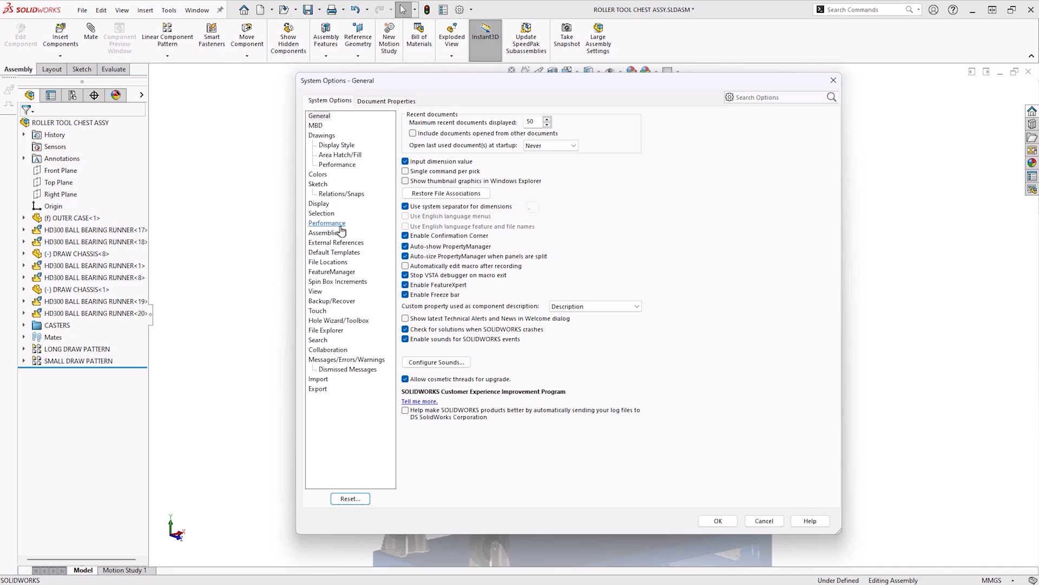
{"action": "left_click", "coordinate": [327, 222]}
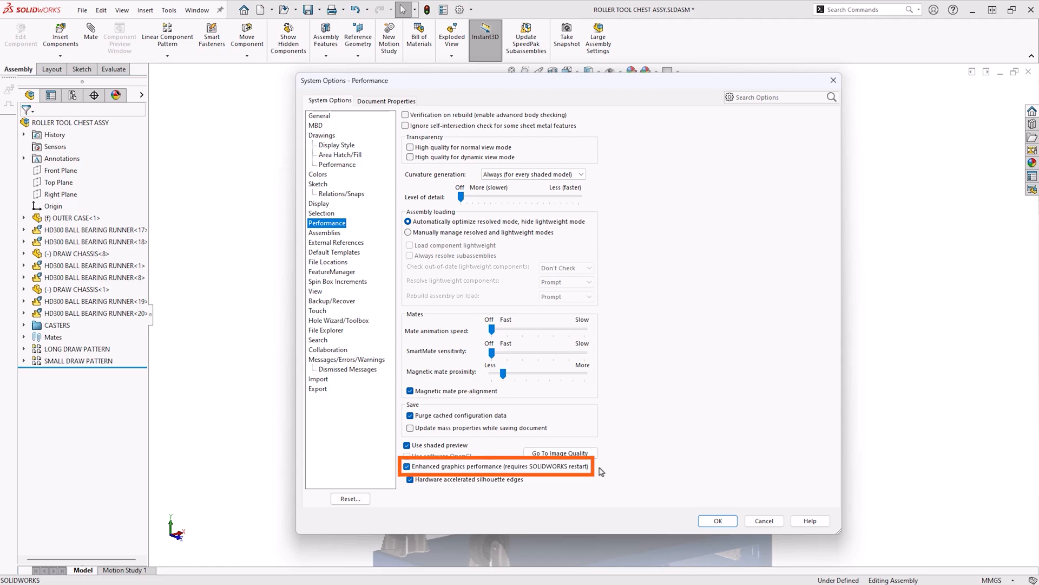
{"action": "mouse_move", "coordinate": [581, 490]}
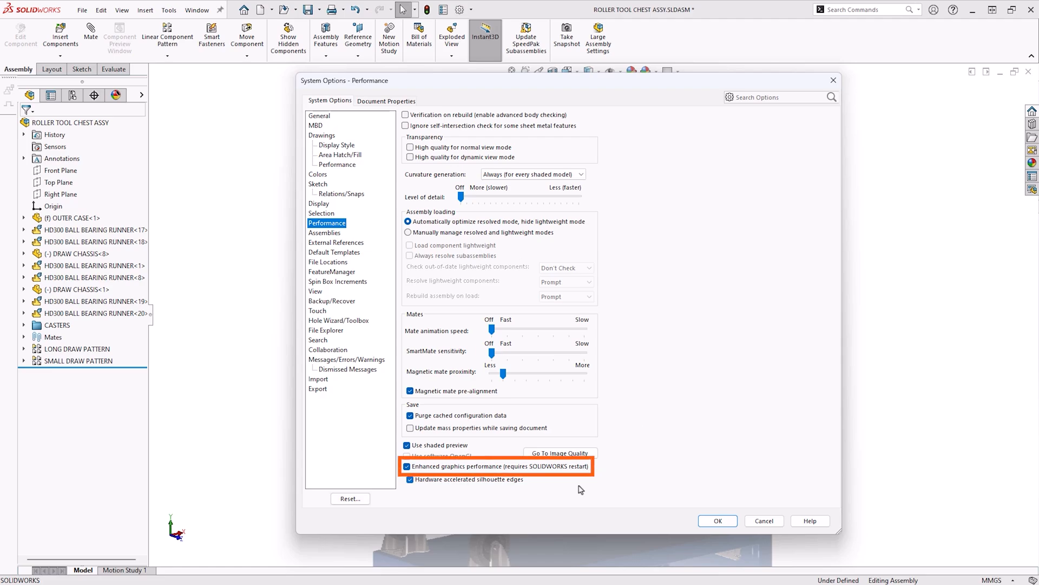
{"action": "mouse_move", "coordinate": [542, 482]}
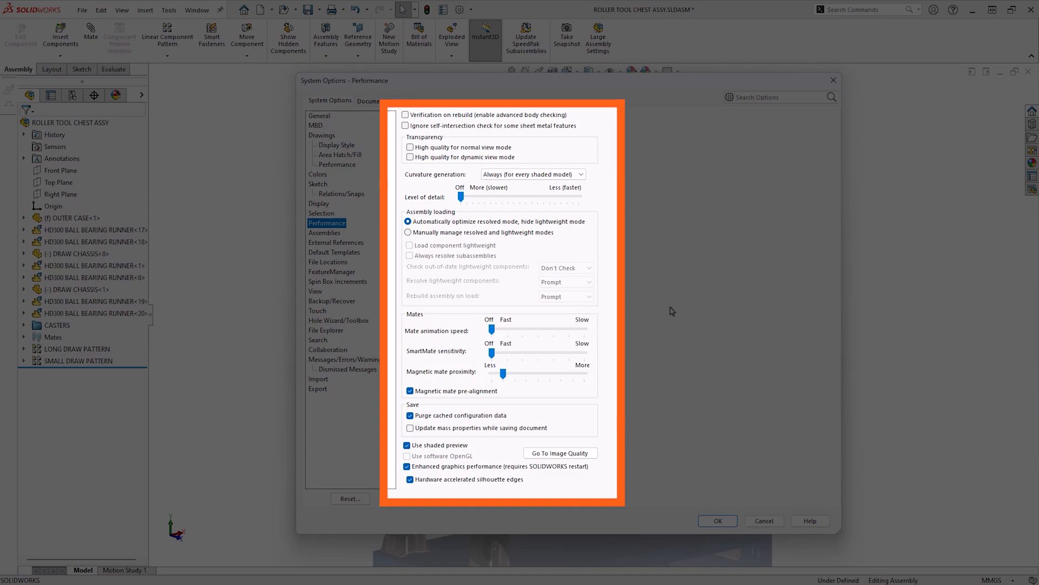
{"action": "mouse_move", "coordinate": [671, 306]}
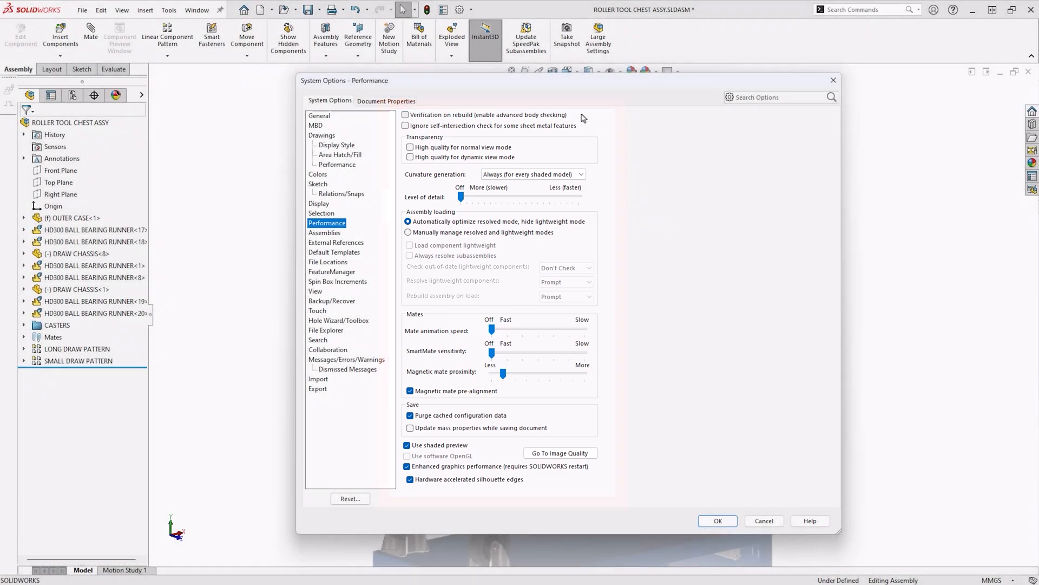
{"action": "mouse_move", "coordinate": [610, 227]}
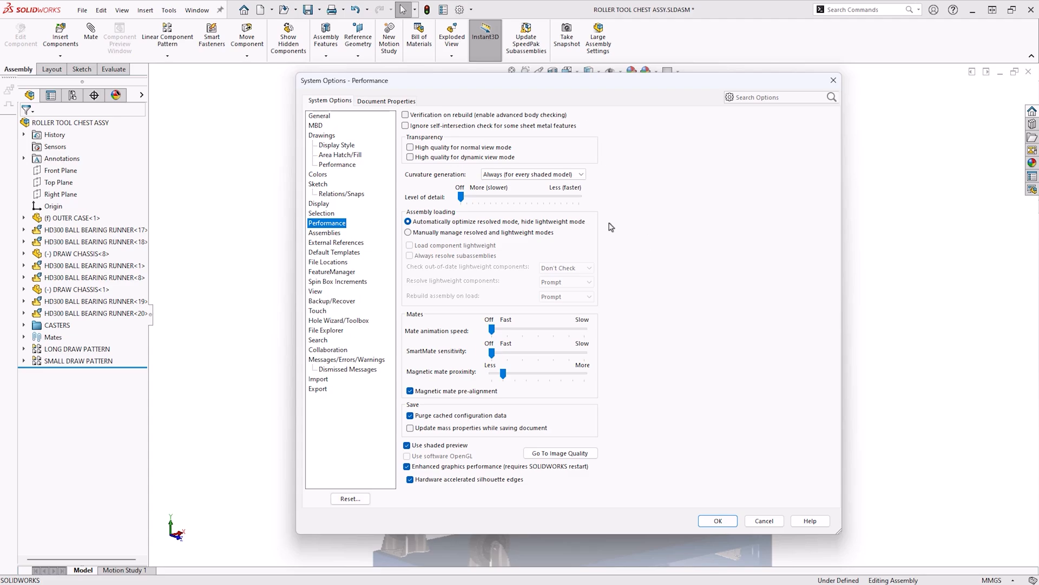
Return to the General system options, with Explorer thumbnail graphics turned off.
{"action": "left_click", "coordinate": [319, 115]}
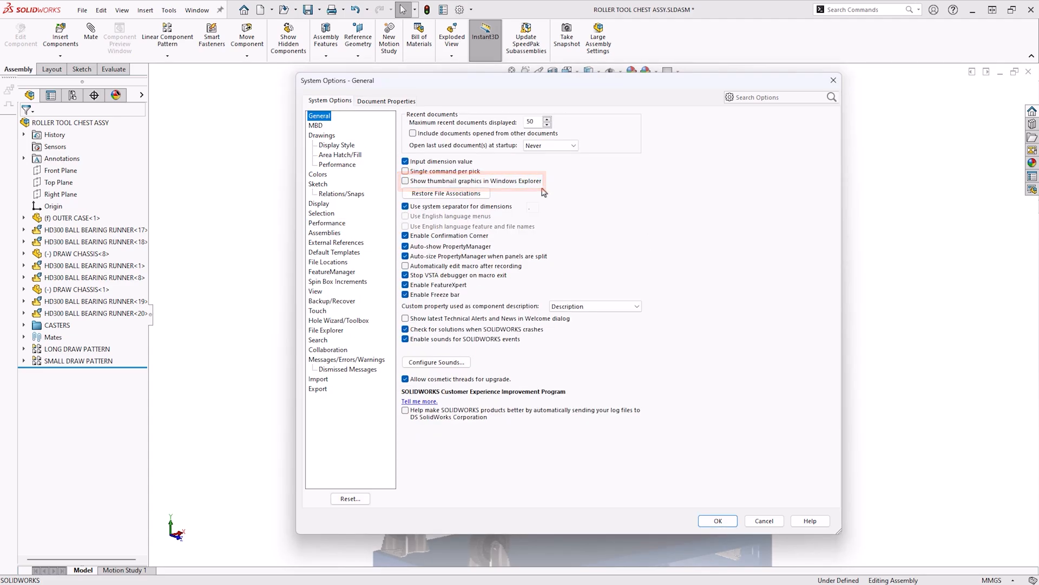
{"action": "mouse_move", "coordinate": [567, 233]}
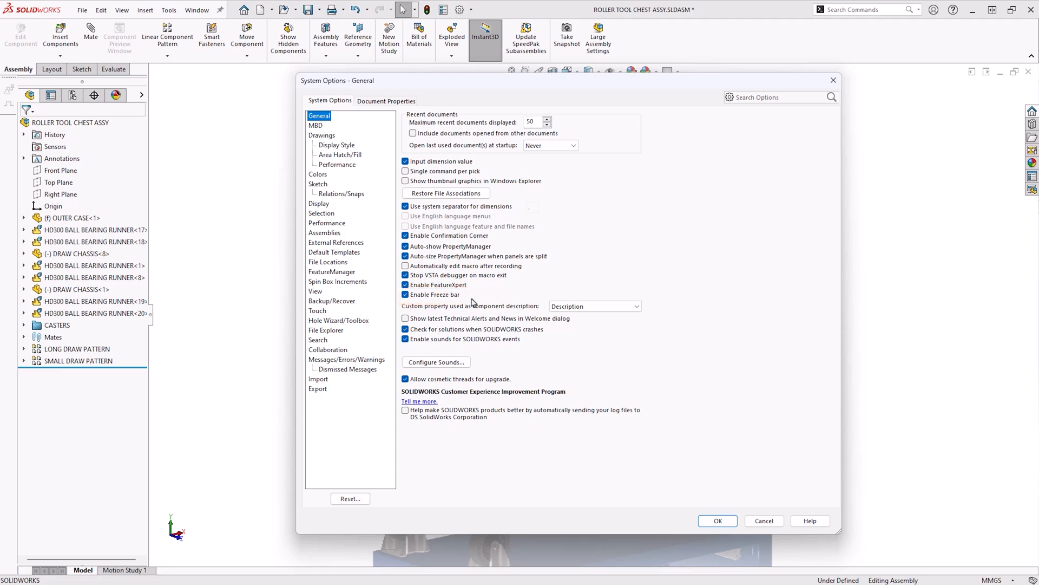
Review drawing performance options, then show Drawings > Display Style (hidden lines removed, draft quality).
{"action": "left_click", "coordinate": [322, 135]}
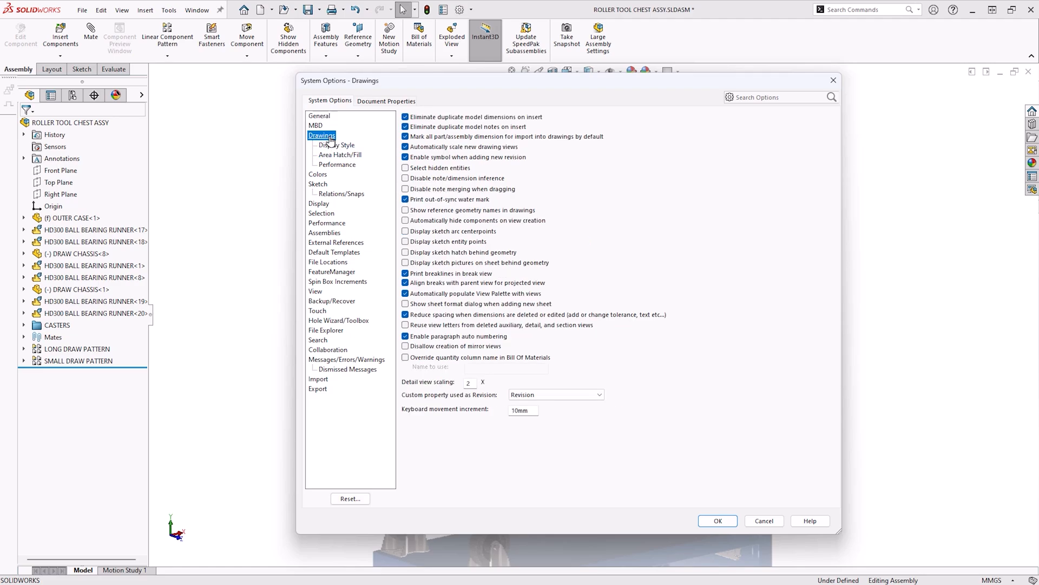
{"action": "mouse_move", "coordinate": [336, 165]}
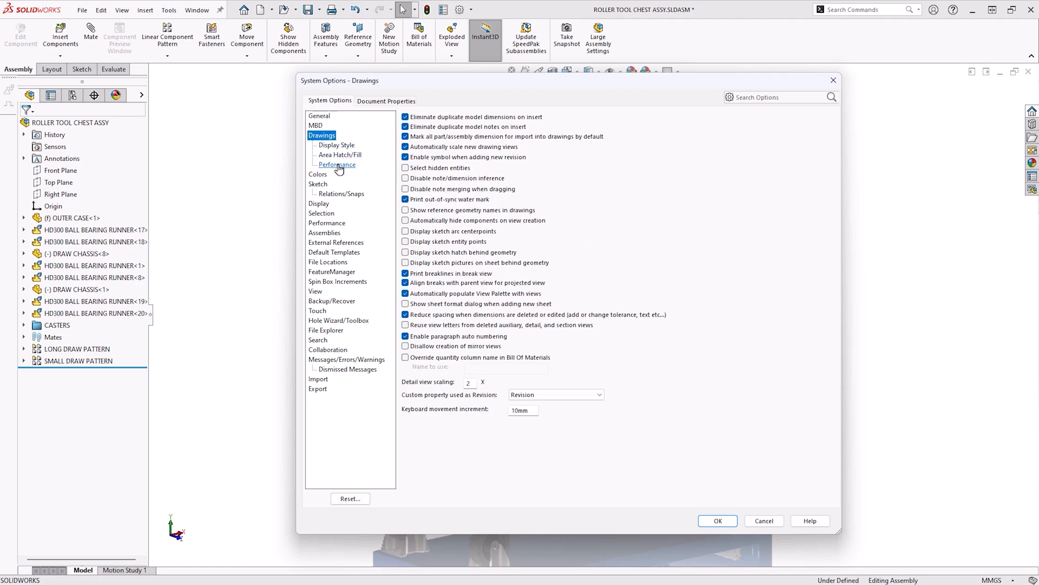
{"action": "left_click", "coordinate": [336, 165]}
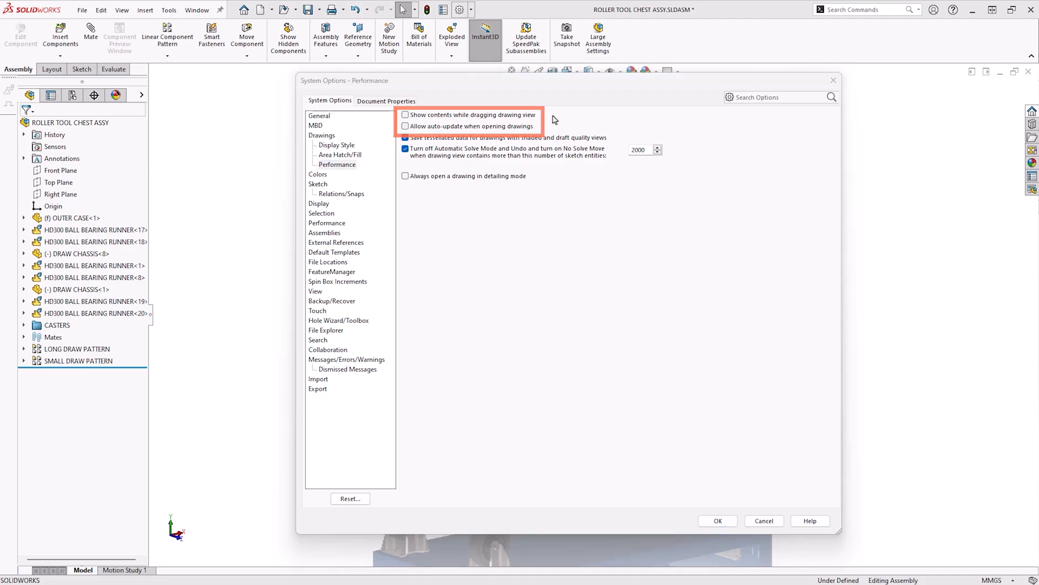
{"action": "mouse_move", "coordinate": [336, 145]}
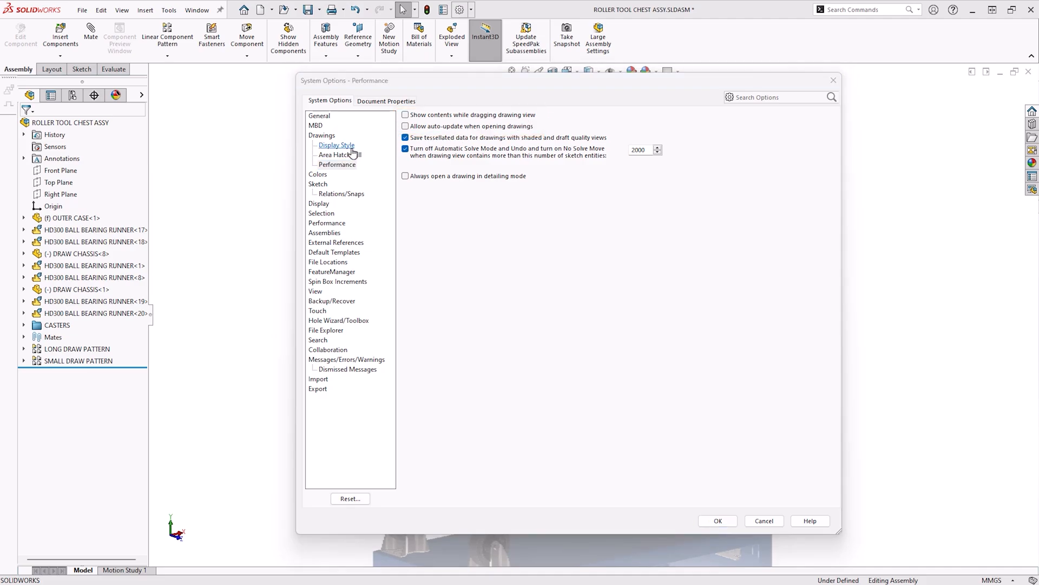
{"action": "left_click", "coordinate": [336, 144]}
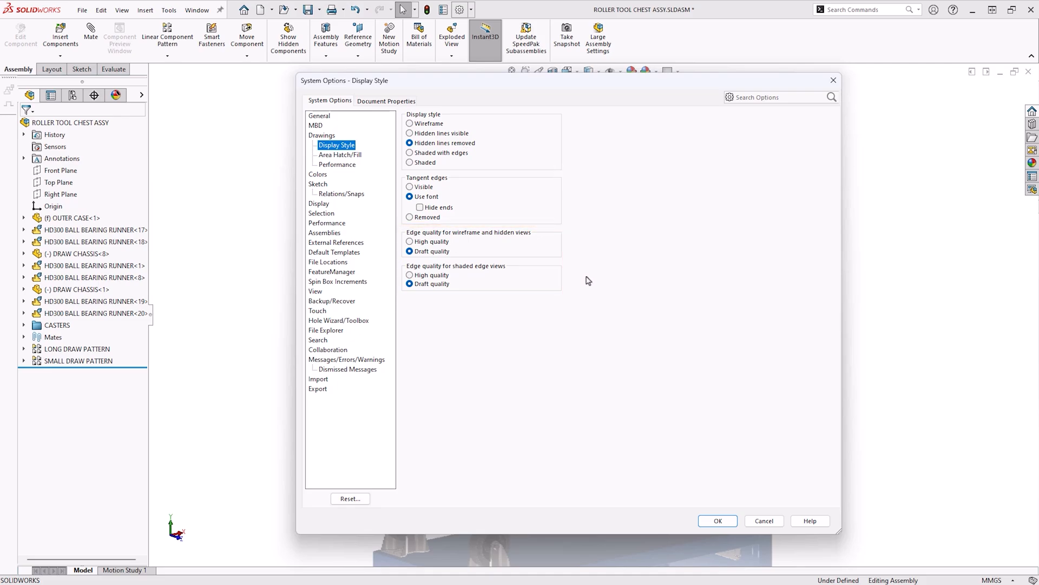
Review Assemblies large-assembly settings, then show External References with referenced documents set to Prompt.
{"action": "left_click", "coordinate": [324, 233]}
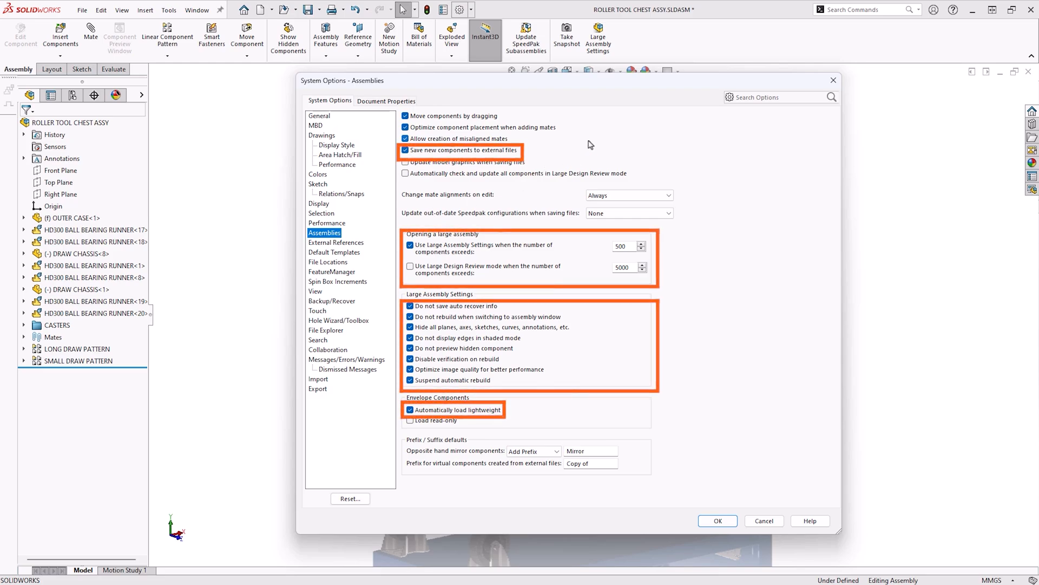
{"action": "mouse_move", "coordinate": [673, 328]}
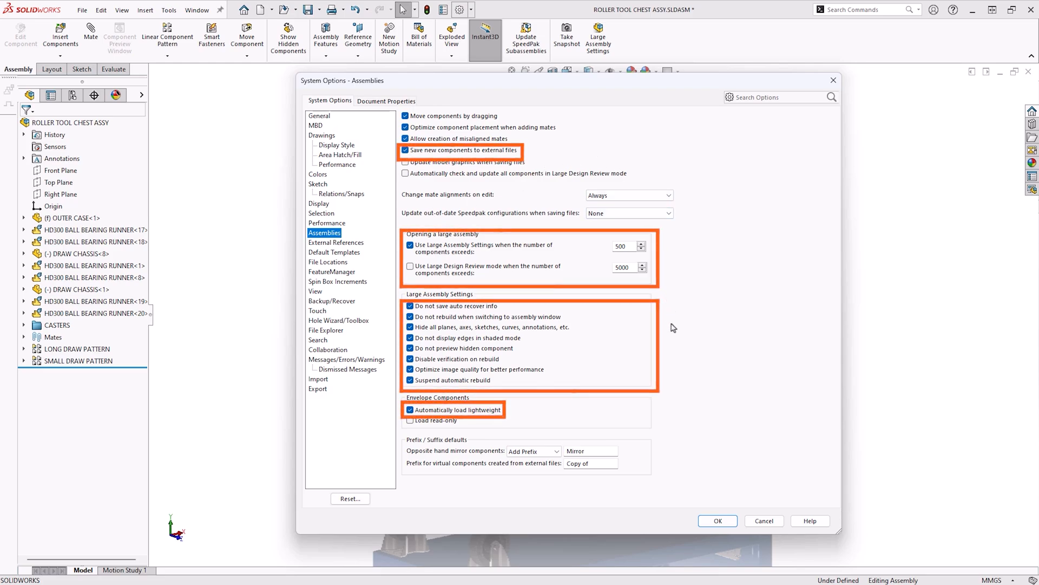
{"action": "mouse_move", "coordinate": [675, 416]}
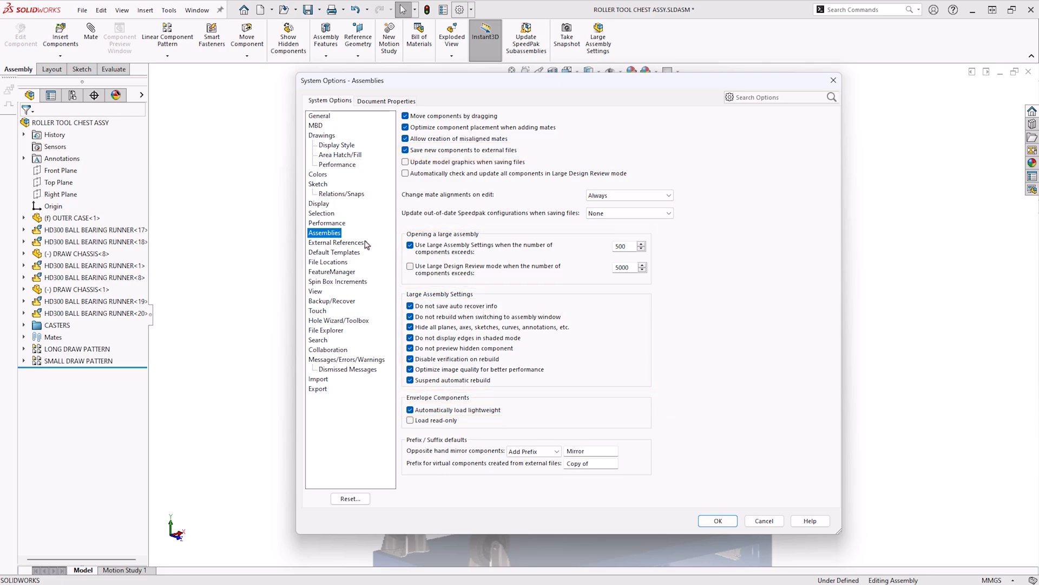
{"action": "left_click", "coordinate": [336, 242]}
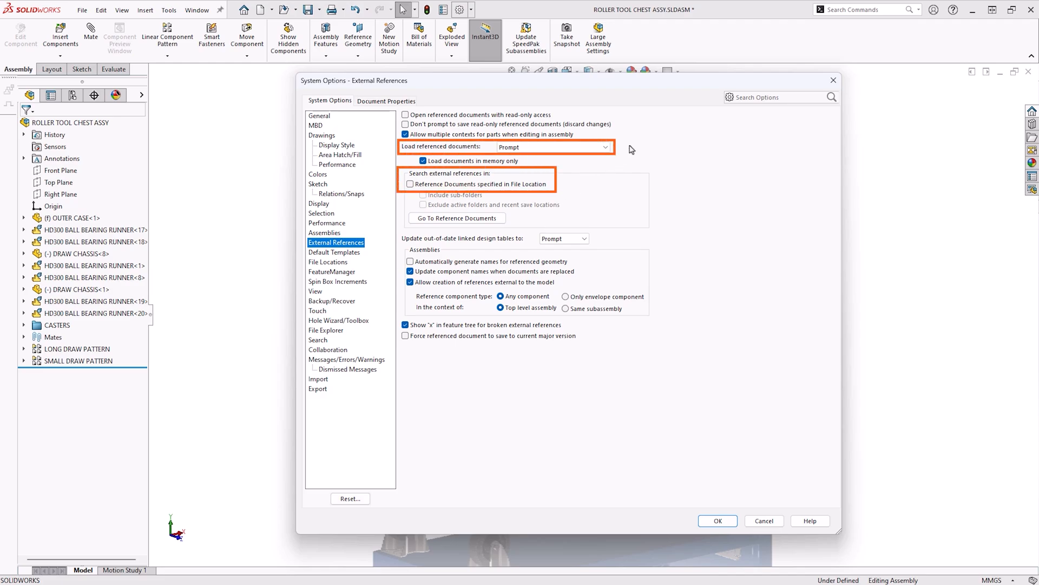
{"action": "mouse_move", "coordinate": [561, 188]}
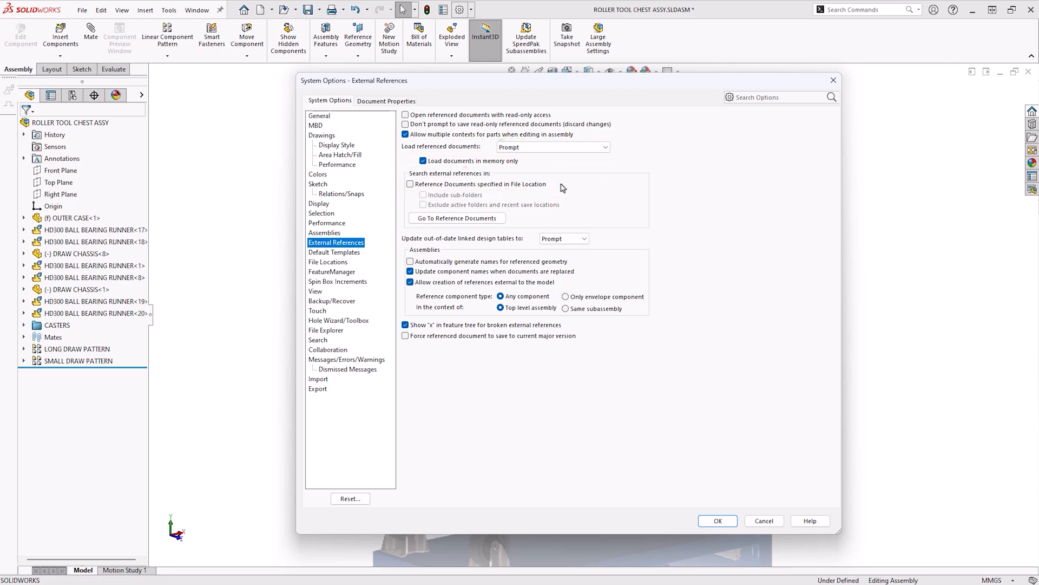
{"action": "mouse_move", "coordinate": [502, 228]}
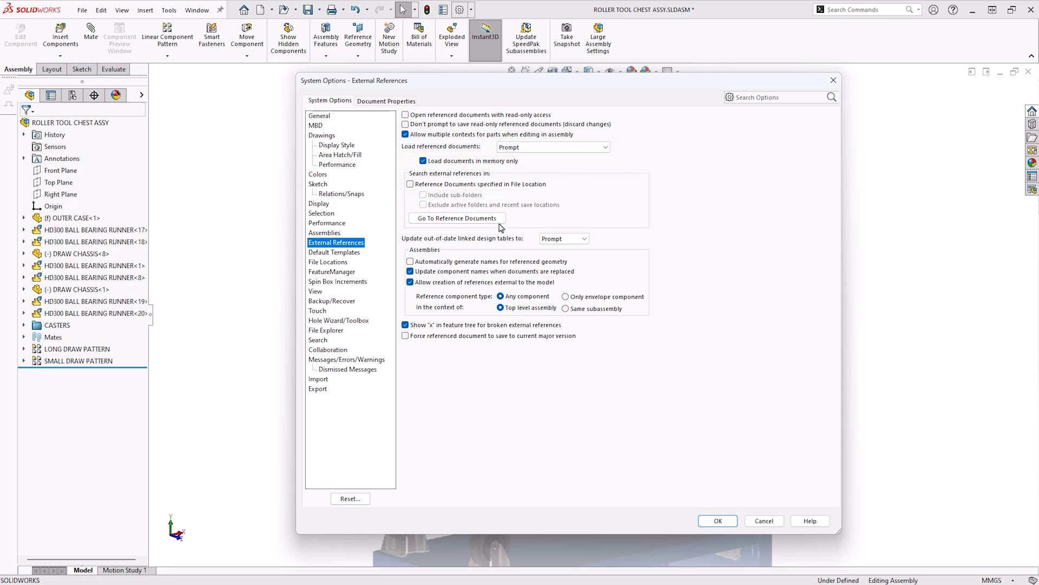
Review View transitions and idle-only Search indexing, then switch to Document Properties.
{"action": "left_click", "coordinate": [315, 292]}
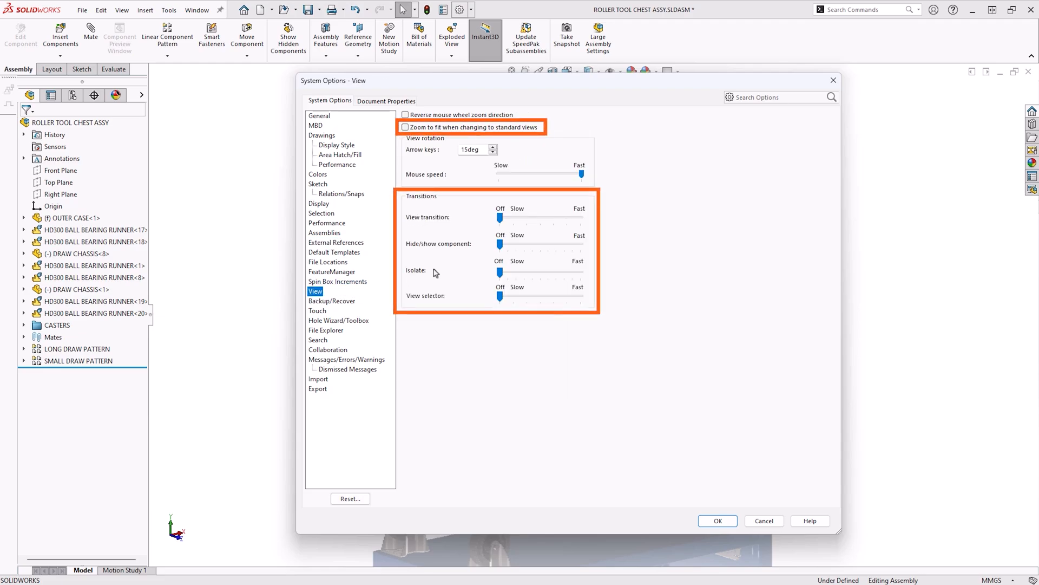
{"action": "mouse_move", "coordinate": [555, 134]}
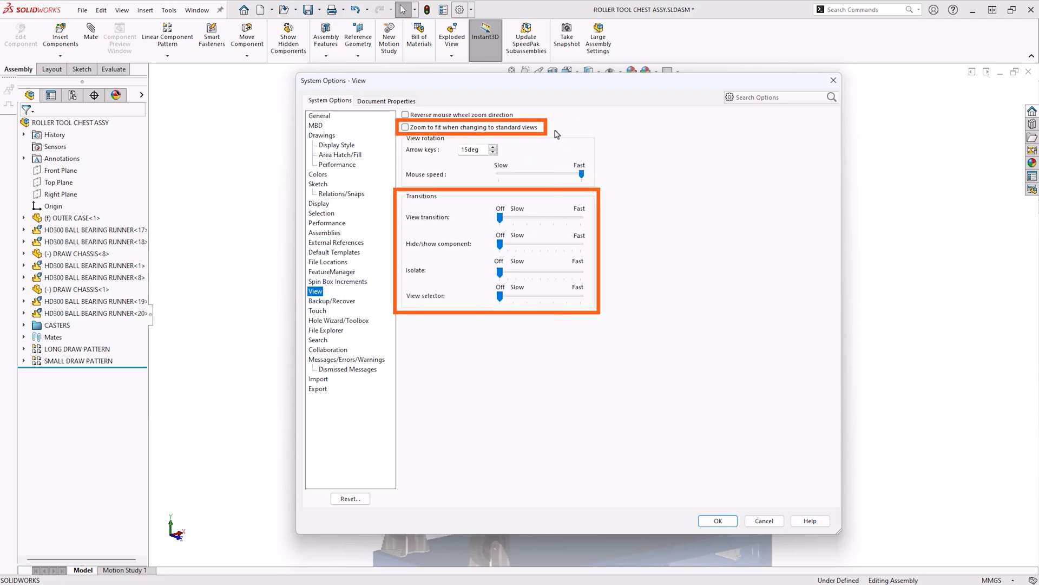
{"action": "mouse_move", "coordinate": [602, 219]}
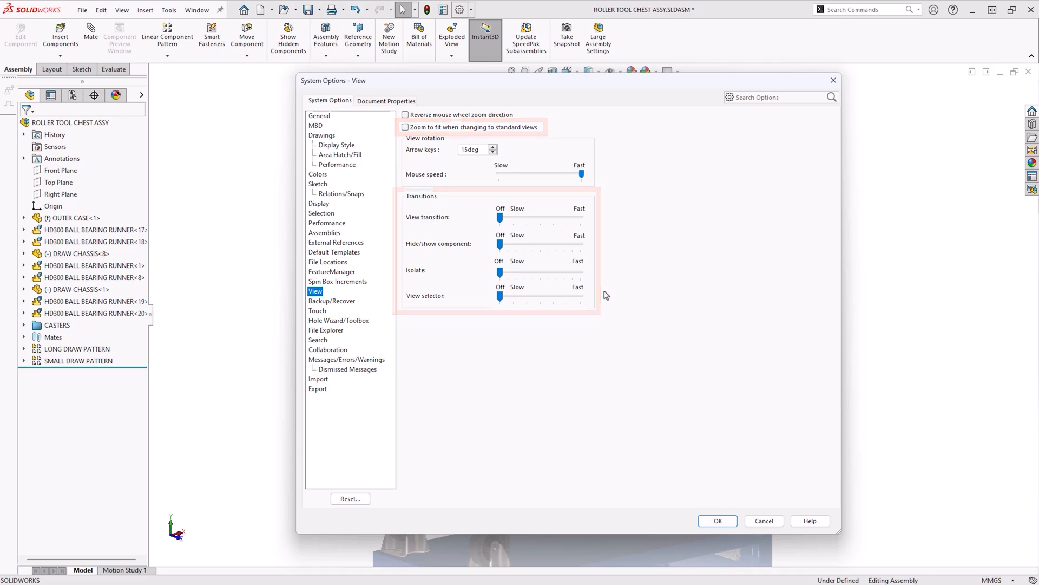
{"action": "mouse_move", "coordinate": [318, 340]}
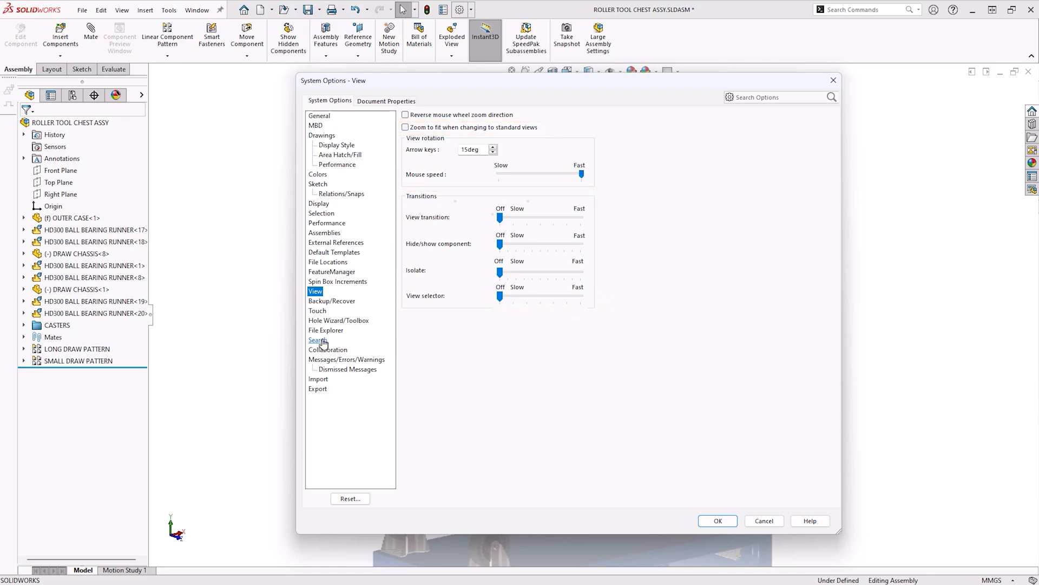
{"action": "left_click", "coordinate": [318, 339]}
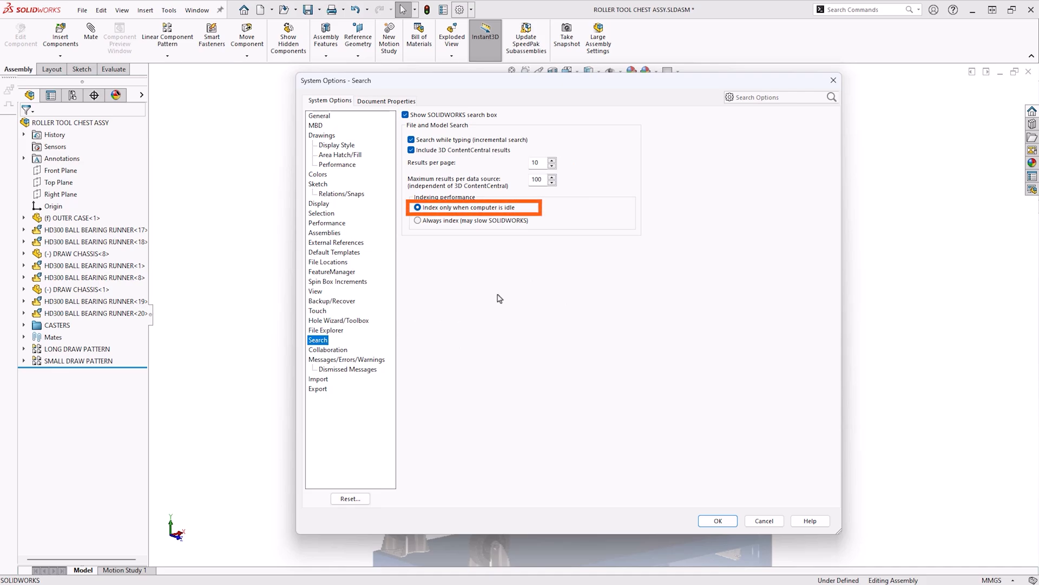
{"action": "mouse_move", "coordinate": [563, 215]}
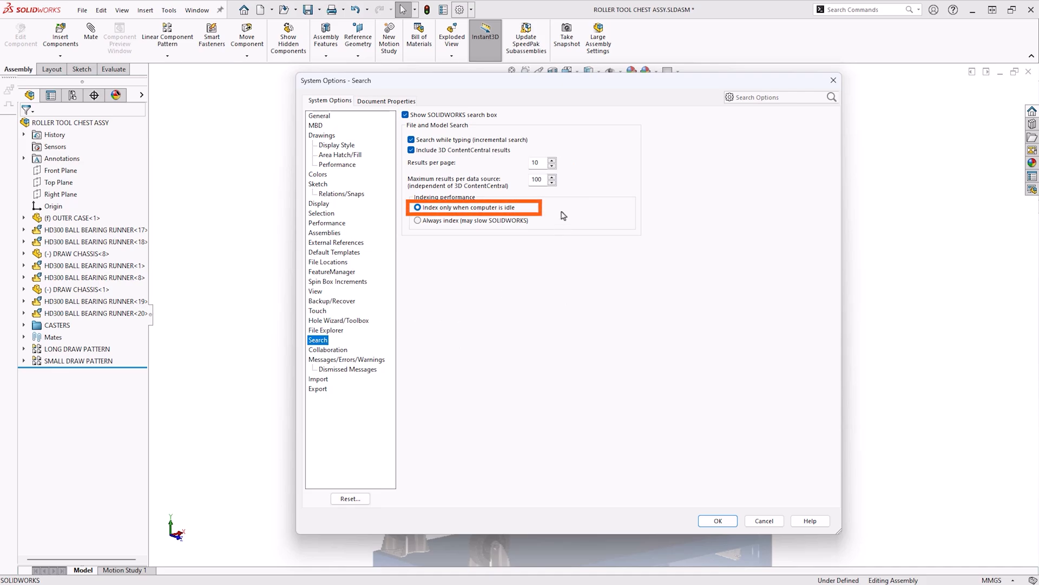
{"action": "left_click", "coordinate": [387, 100]}
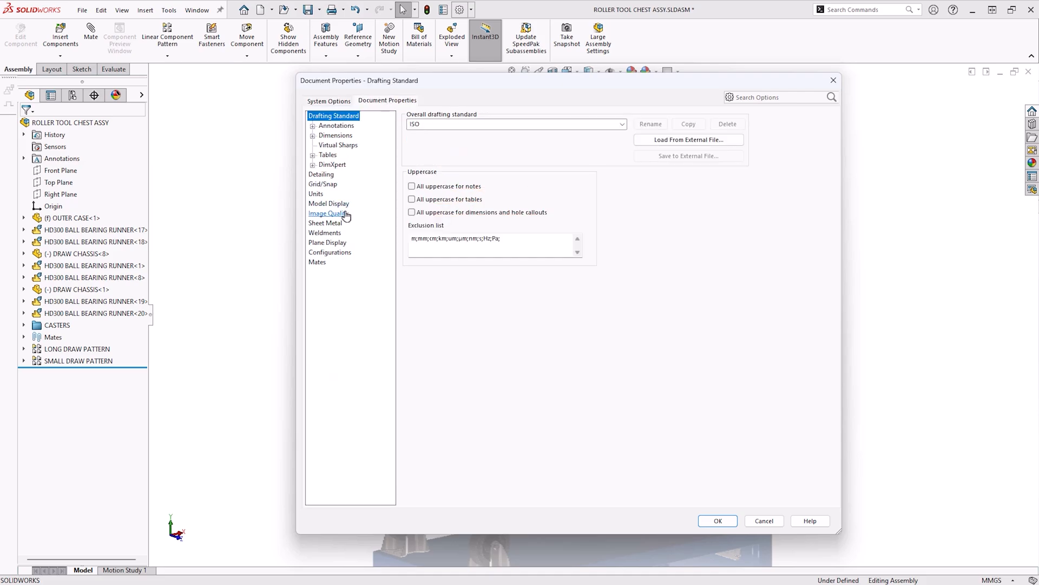
Show the Image Quality properties, with low shaded and wireframe resolution.
{"action": "left_click", "coordinate": [328, 213]}
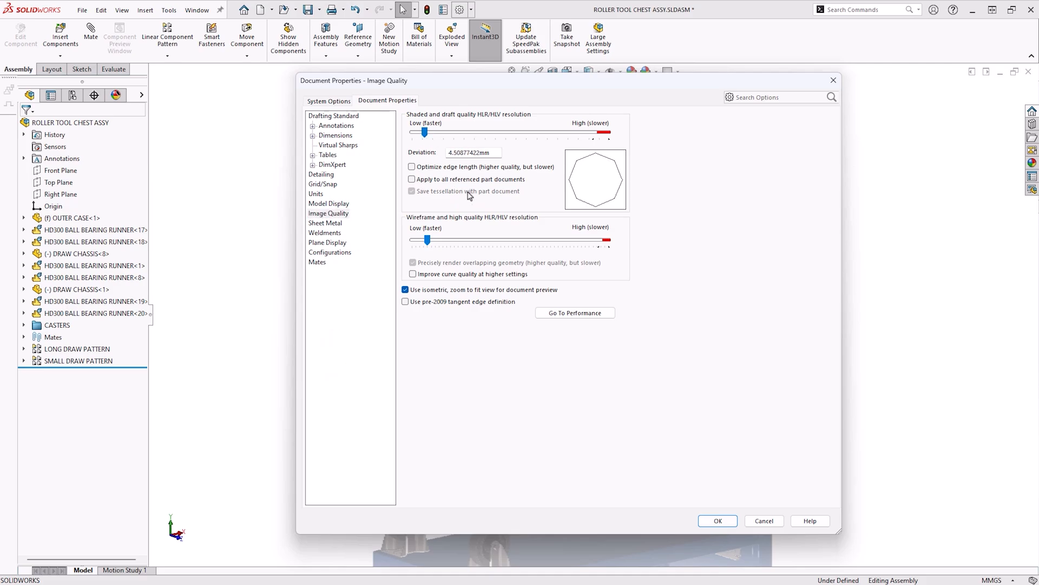
{"action": "mouse_move", "coordinate": [673, 283]}
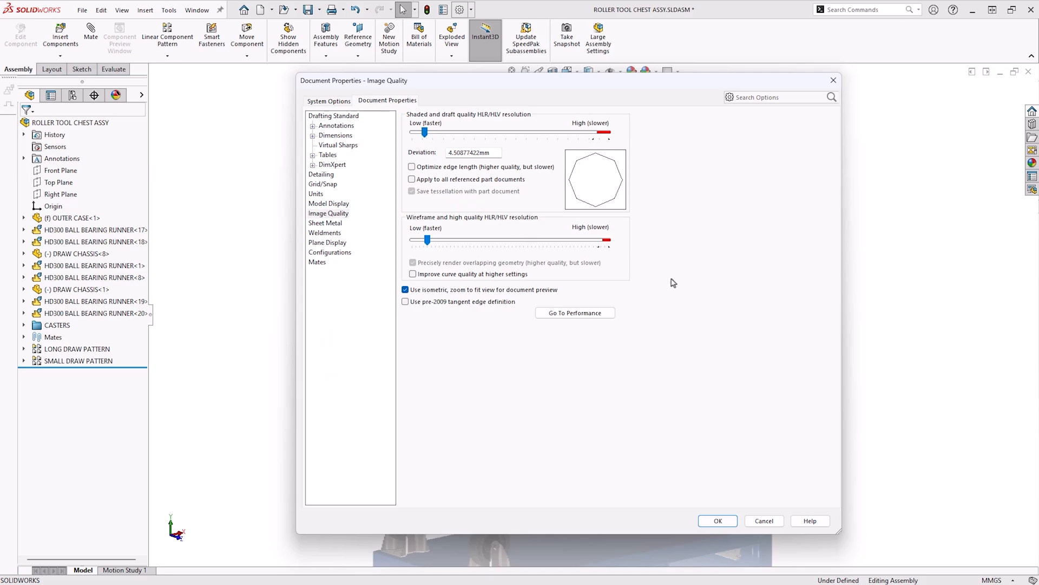